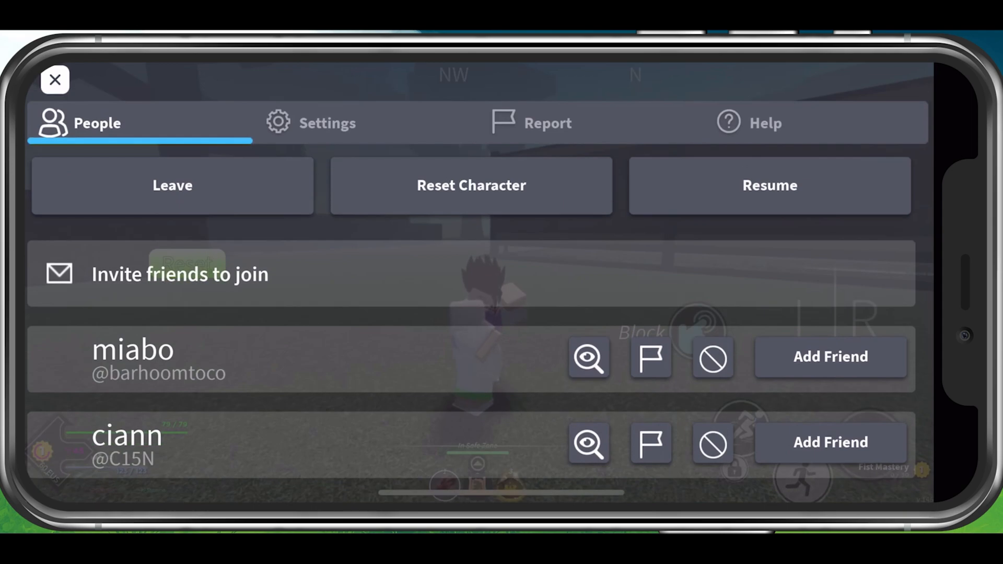
Open Roblox's in-game Settings tab and switch Performance Stats to On.
left_click(327, 123)
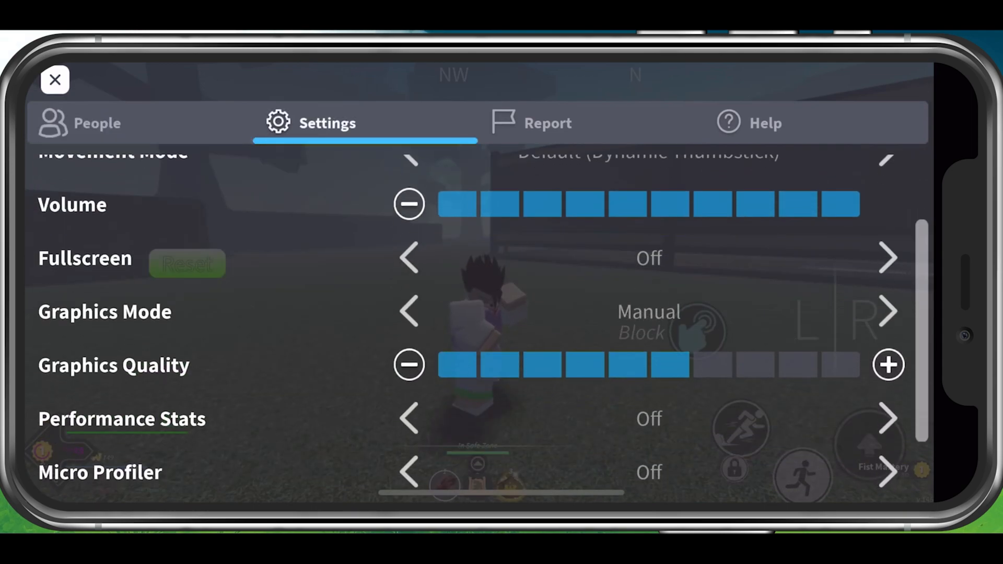
scroll("down", 3)
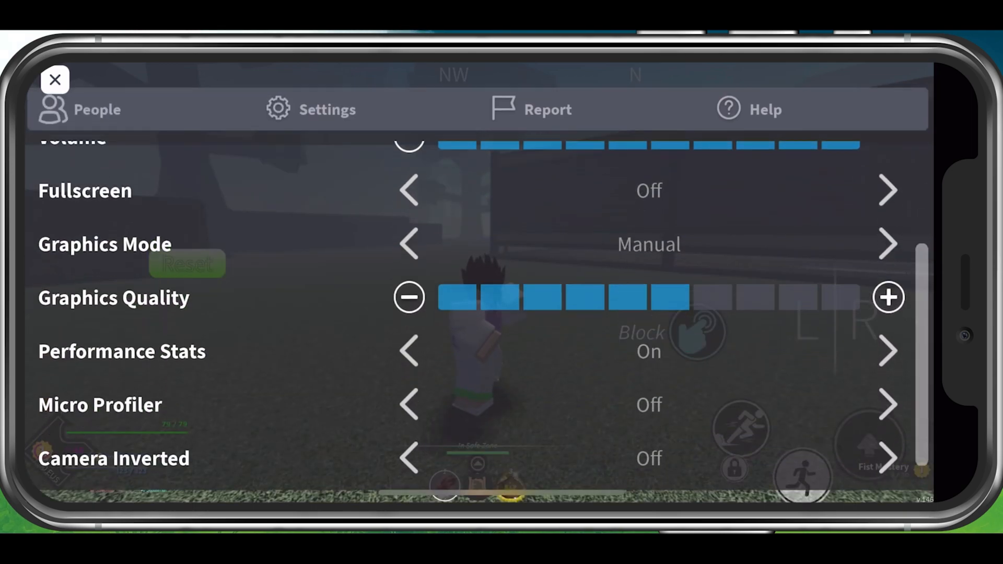
left_click(55, 80)
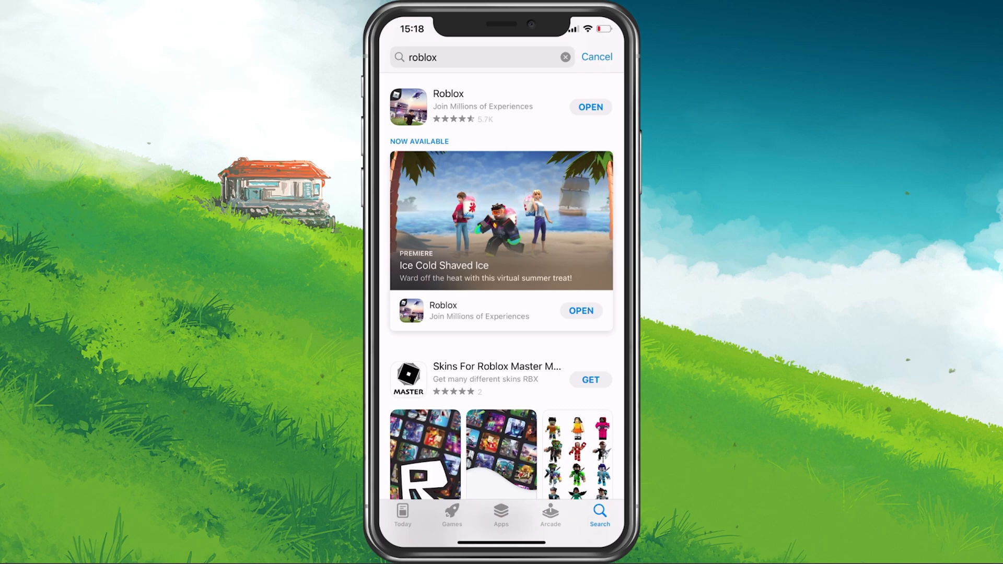
Open the Roblox result's App Store page and check its update status.
left_click(447, 99)
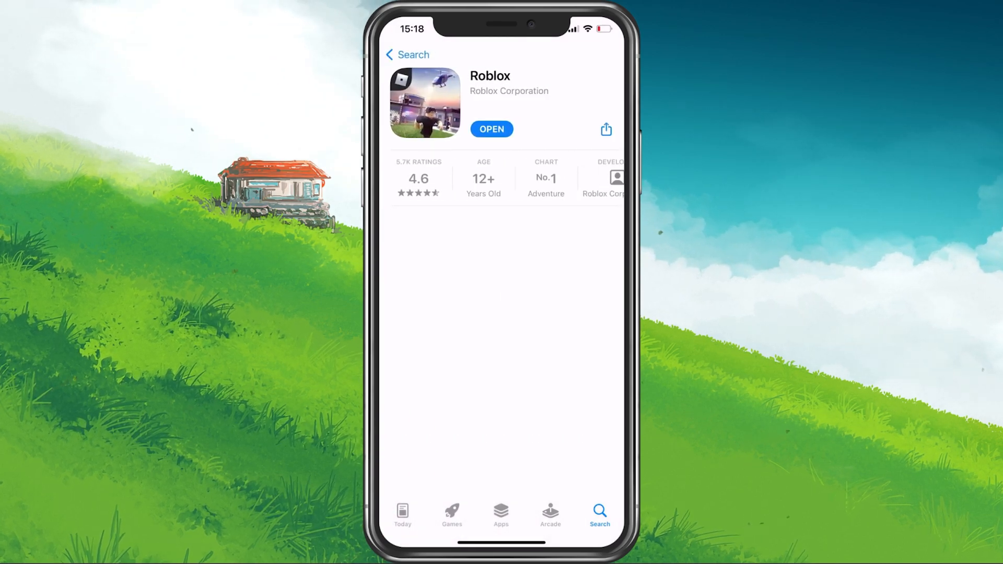
scroll("down", 3)
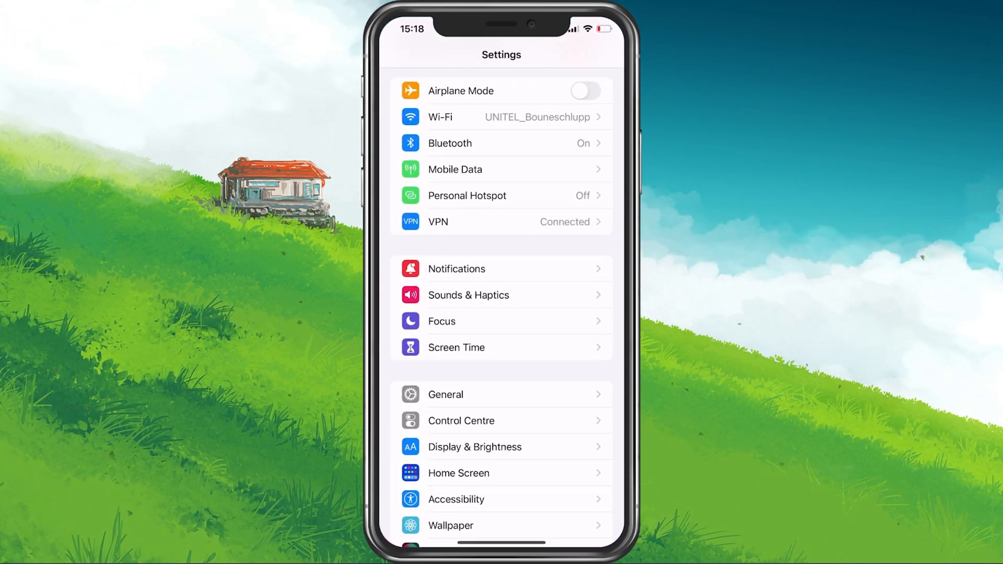
Scroll the iOS Settings list and enter General.
scroll("down", 3)
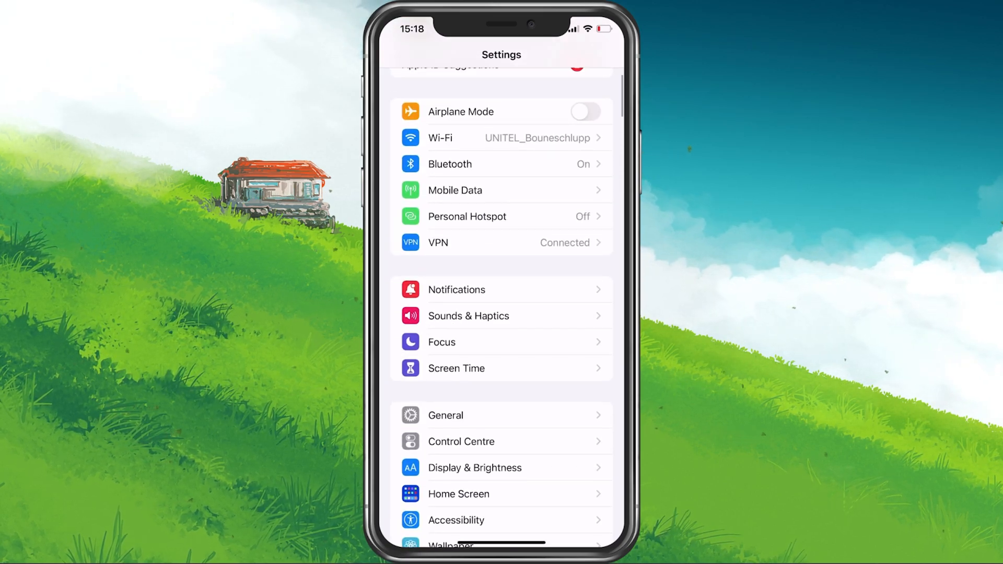
left_click(445, 416)
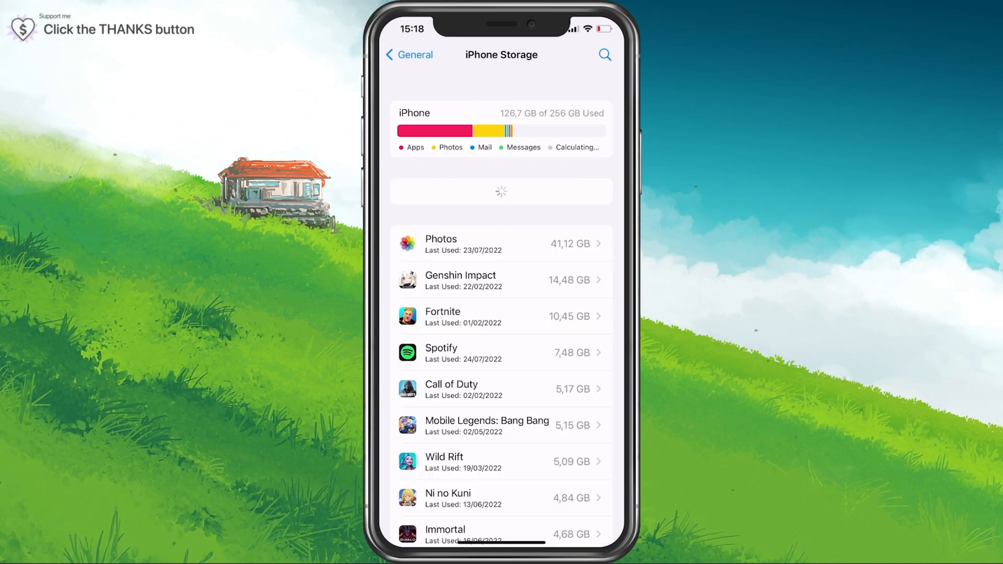
Open iPhone Storage and scroll through the apps listed by size.
left_click(603, 55)
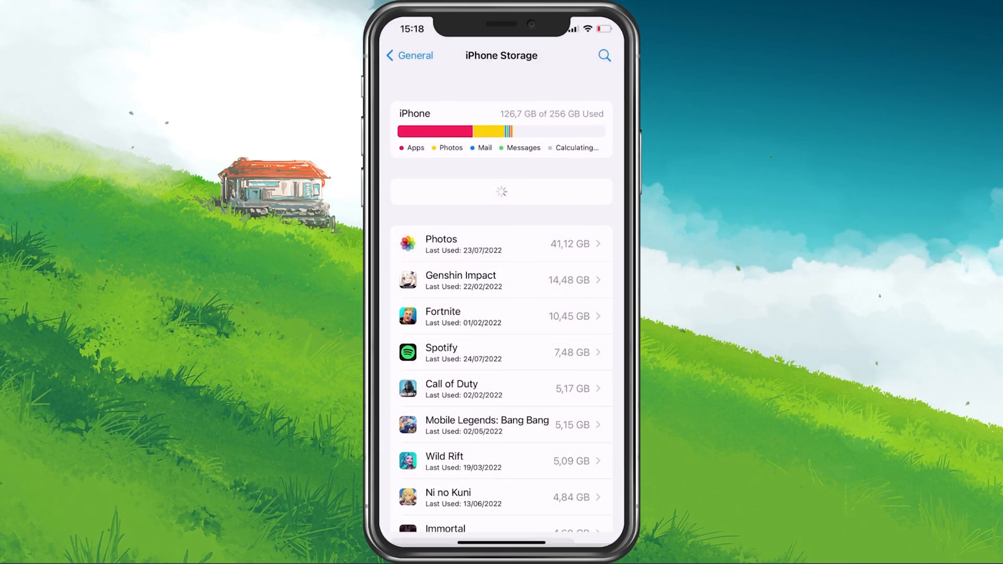
scroll("down", 3)
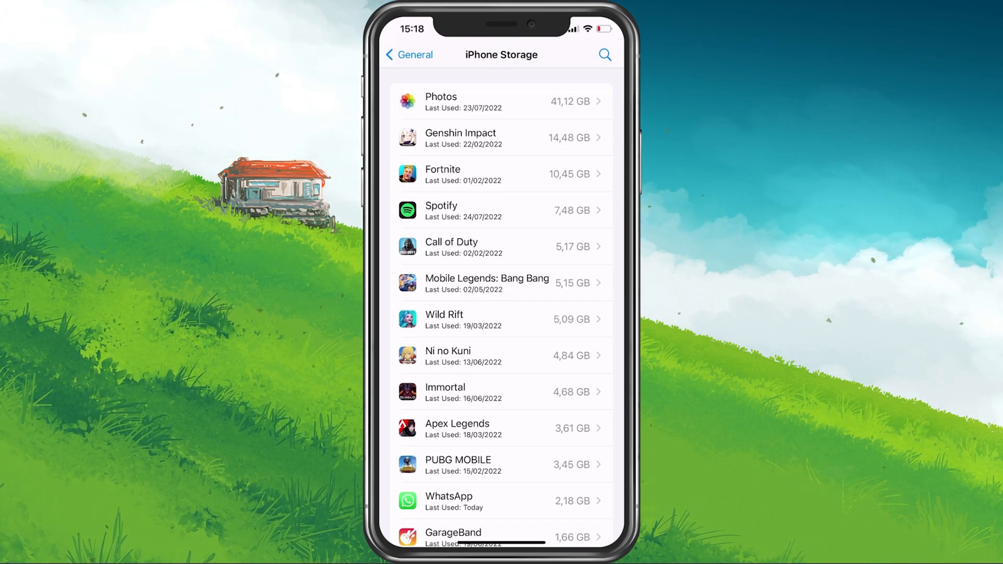
scroll("down", 3)
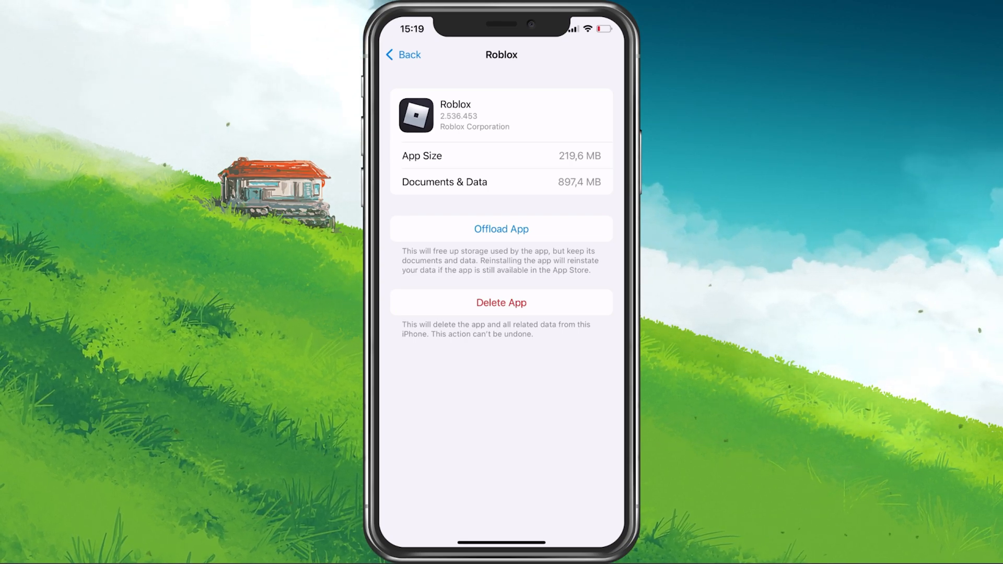
Offload Roblox from its storage page, then return to the home screen.
left_click(403, 54)
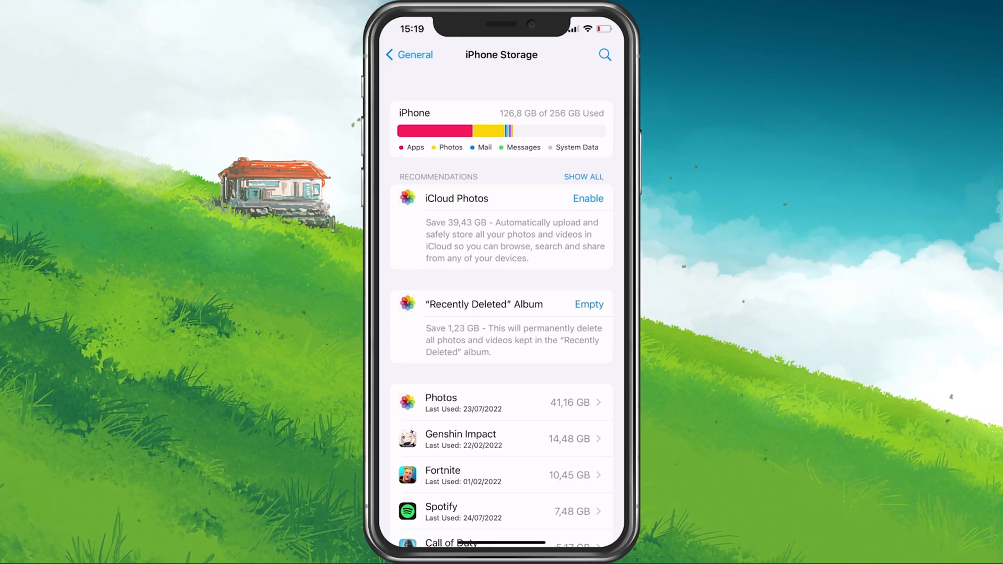
left_click(409, 54)
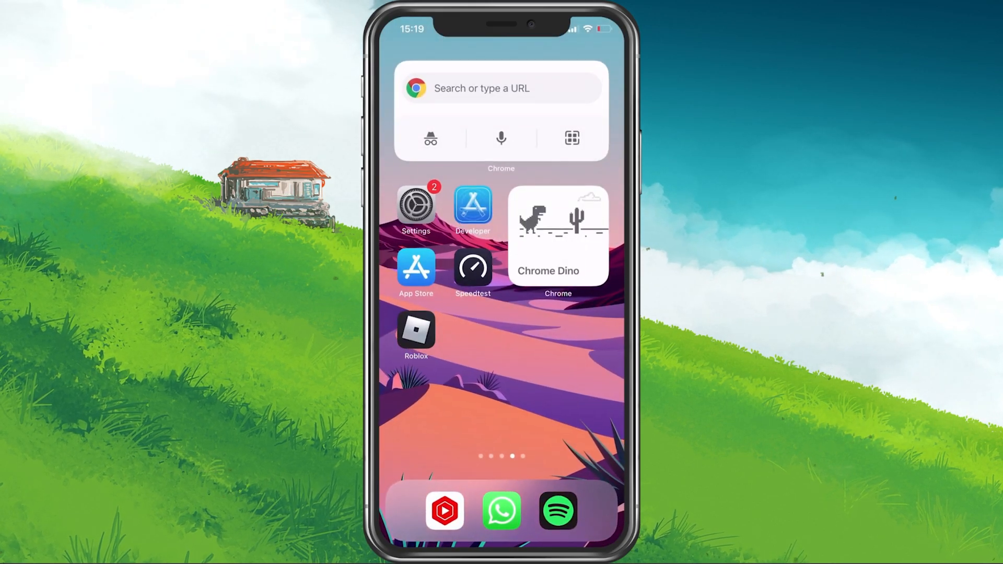
Launch Speedtest from the home screen and tap GO.
left_click(472, 267)
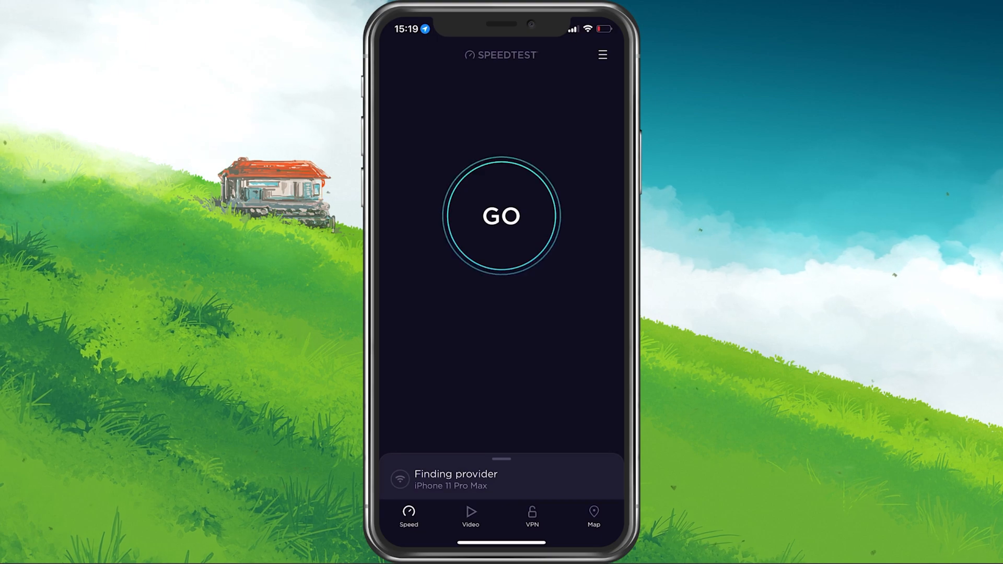
left_click(501, 216)
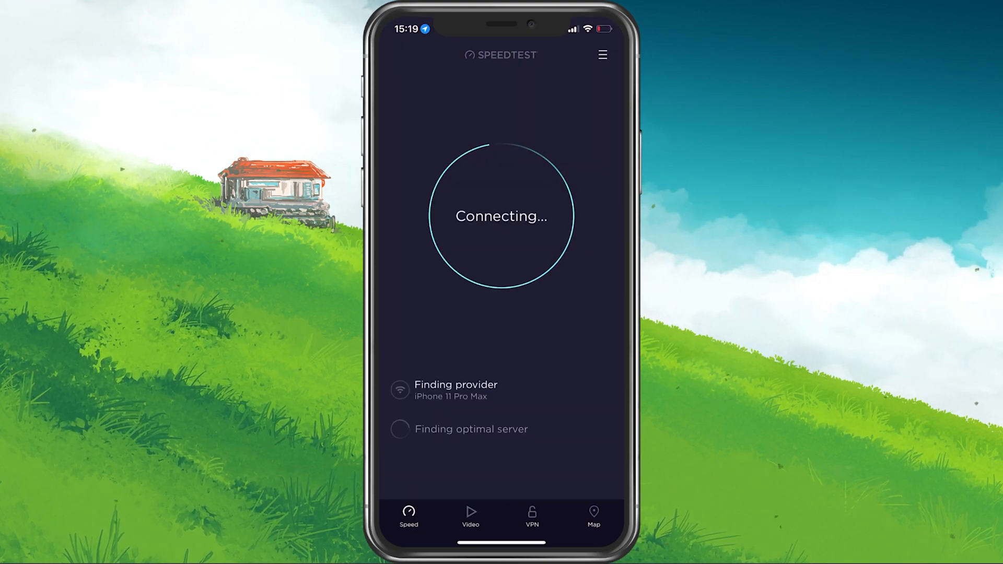